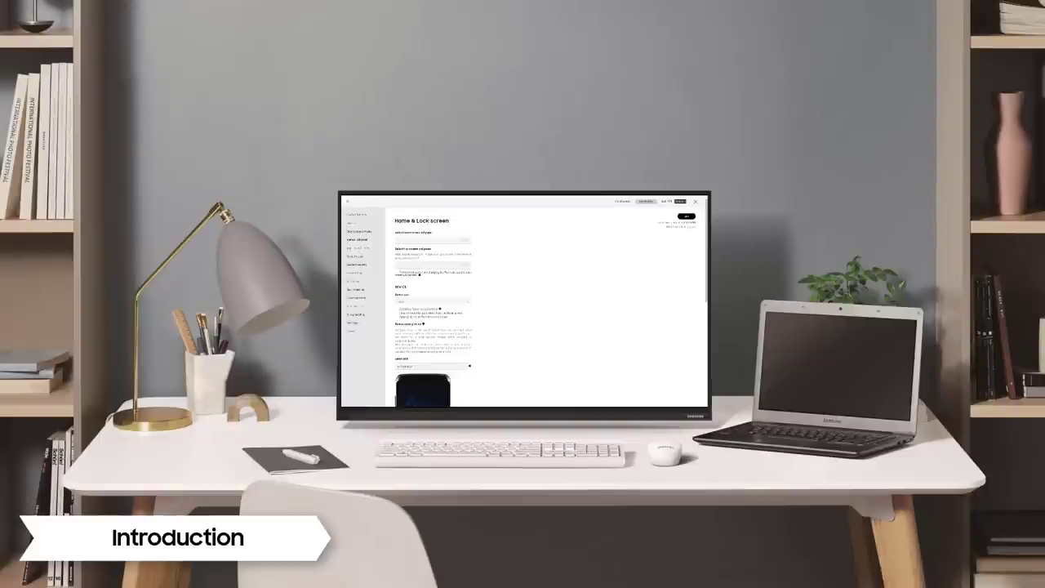
Start phone setup and join the S-VC01-LAB Wi-Fi network.
{"action": "scroll", "scroll_direction": "down", "scroll_amount": 3}
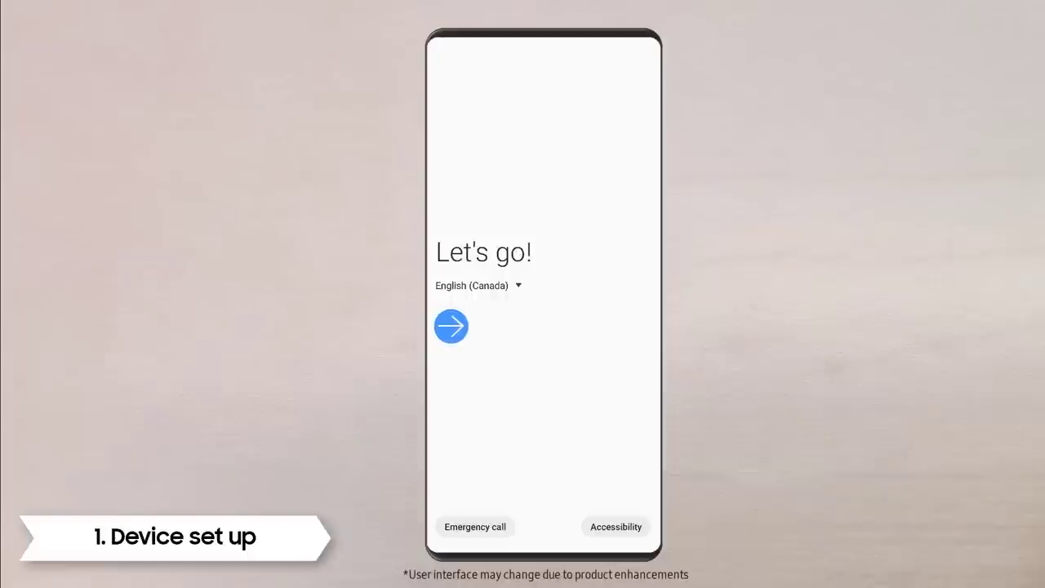
{"action": "left_click", "coordinate": [450, 327]}
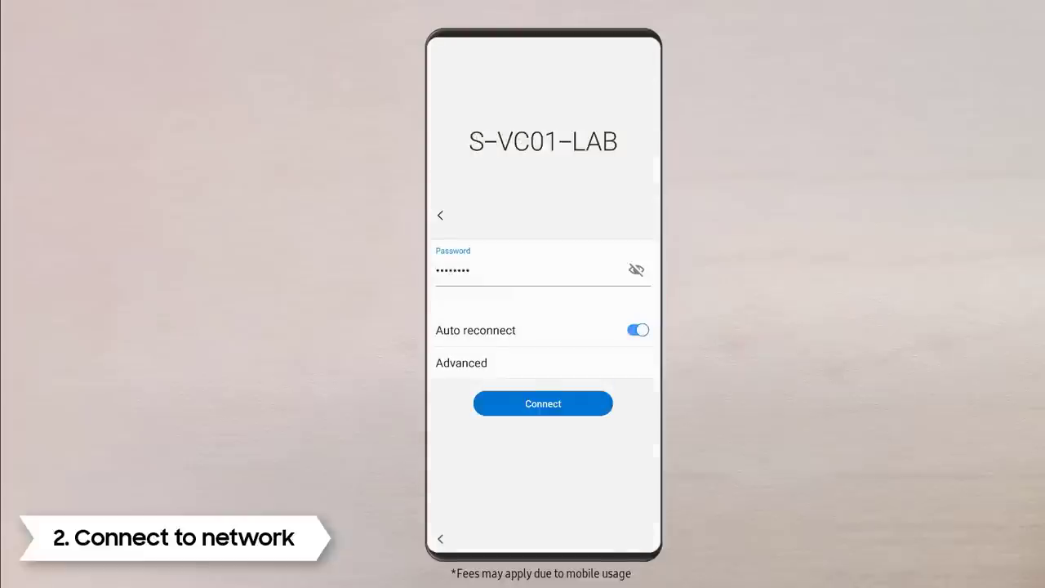
{"action": "left_click", "coordinate": [542, 404]}
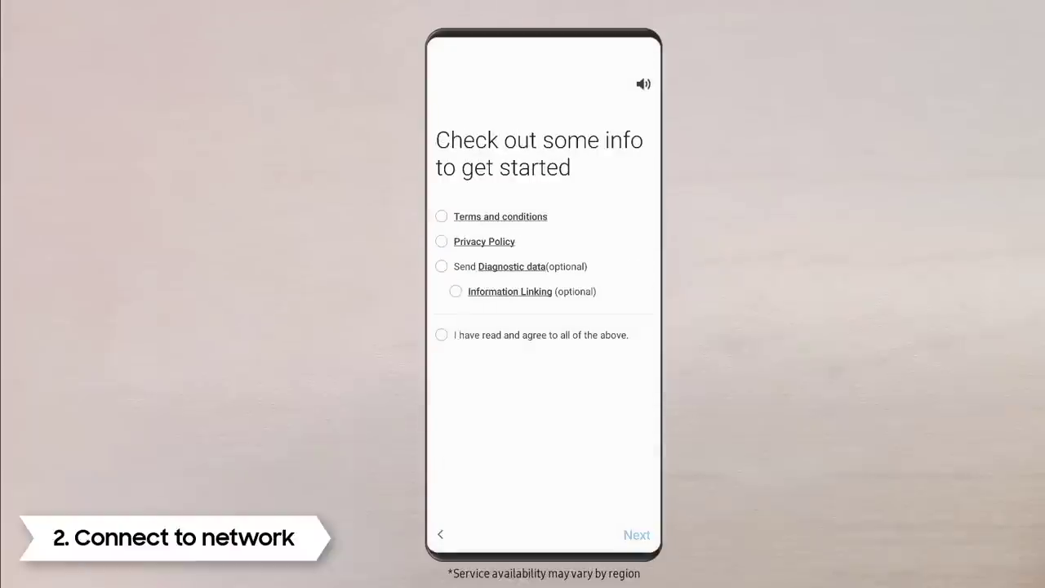
Agree to all setup terms and policies and continue.
{"action": "left_click", "coordinate": [441, 335]}
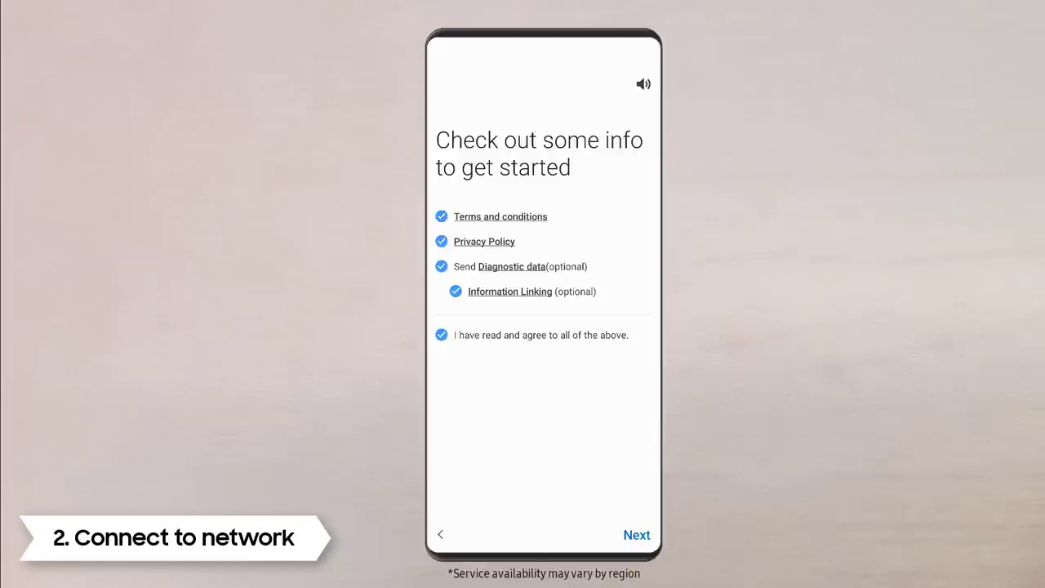
{"action": "left_click", "coordinate": [637, 534]}
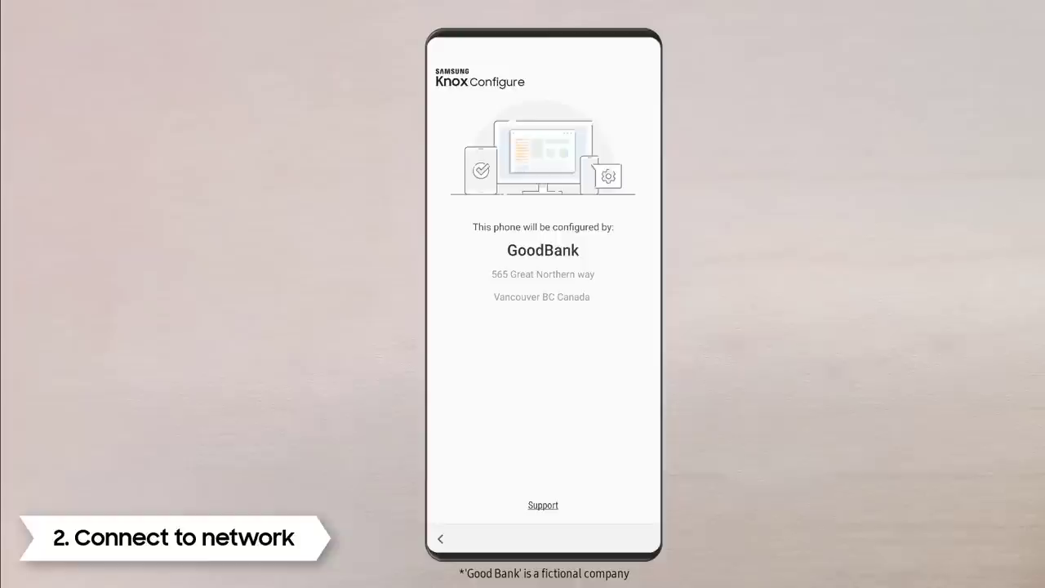
Accept GoodBank's configuration notice and the Knox remote configuration and privacy policy.
{"action": "left_click", "coordinate": [542, 505]}
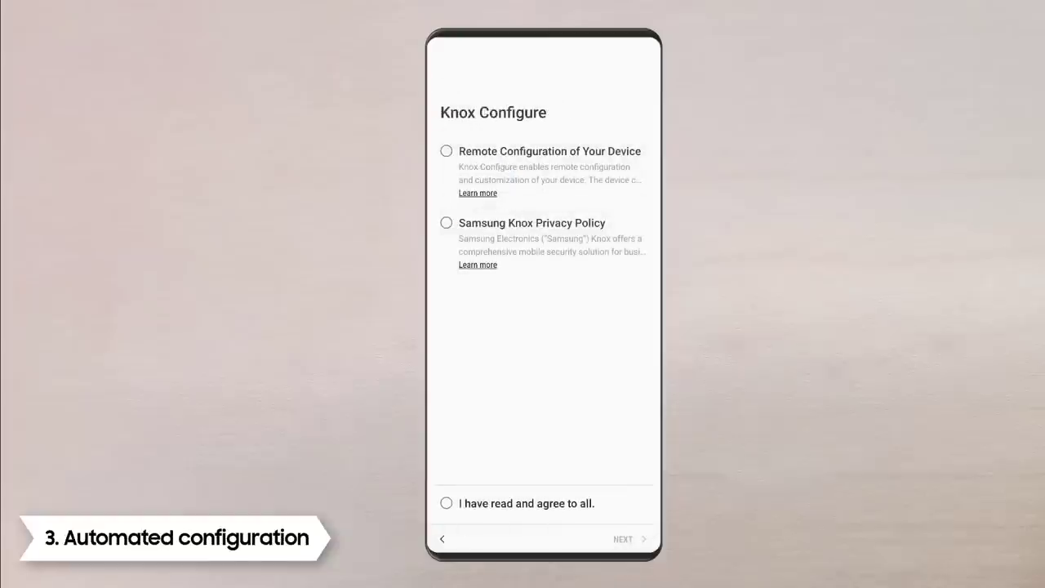
{"action": "left_click", "coordinate": [623, 539]}
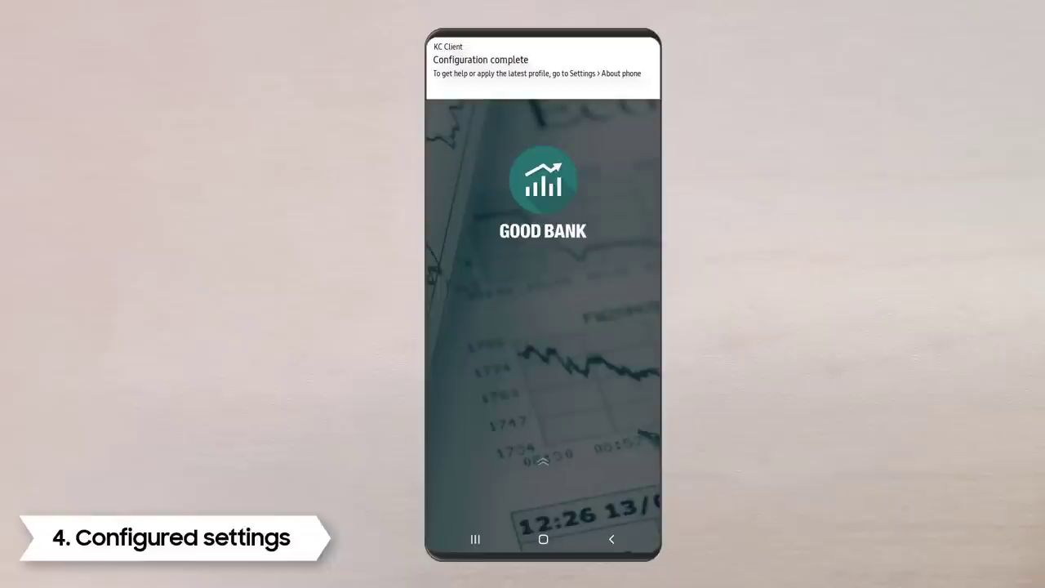
Unlock past the GOOD BANK lock screen, view the Good Bank app dashboard, then leave it.
{"action": "left_click", "coordinate": [513, 128]}
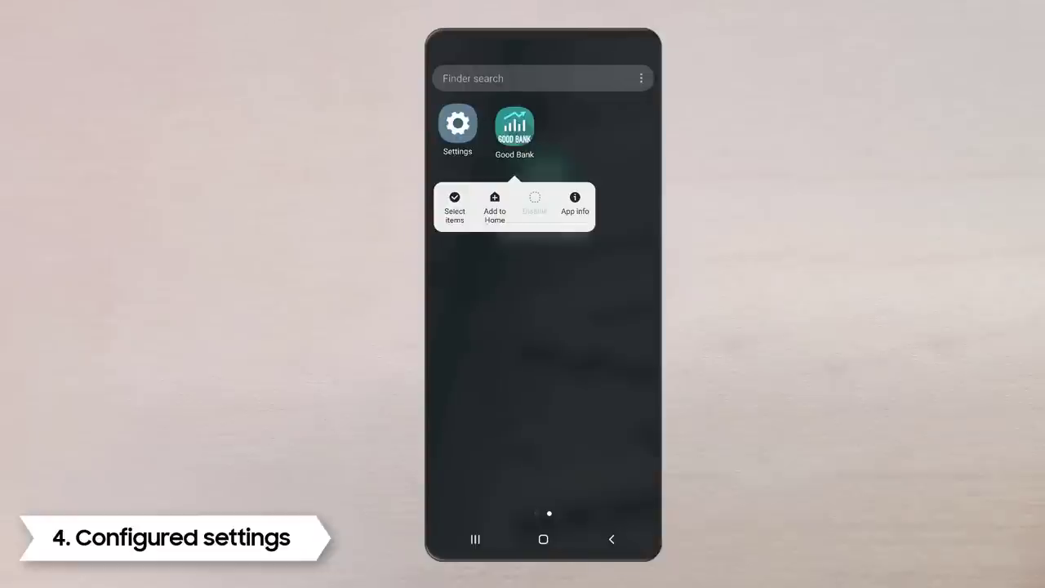
{"action": "left_click", "coordinate": [513, 123]}
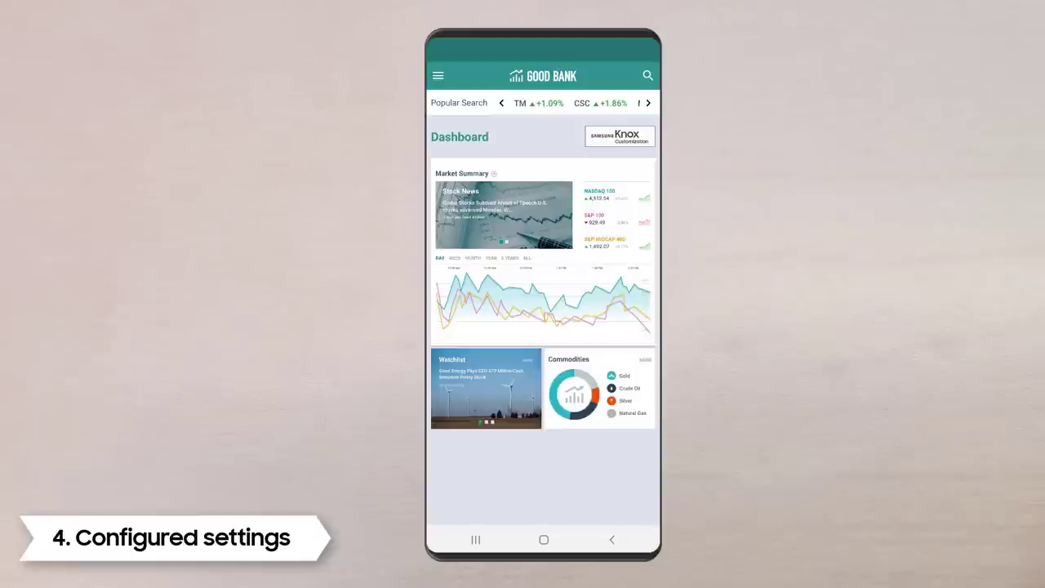
{"action": "left_click", "coordinate": [544, 539]}
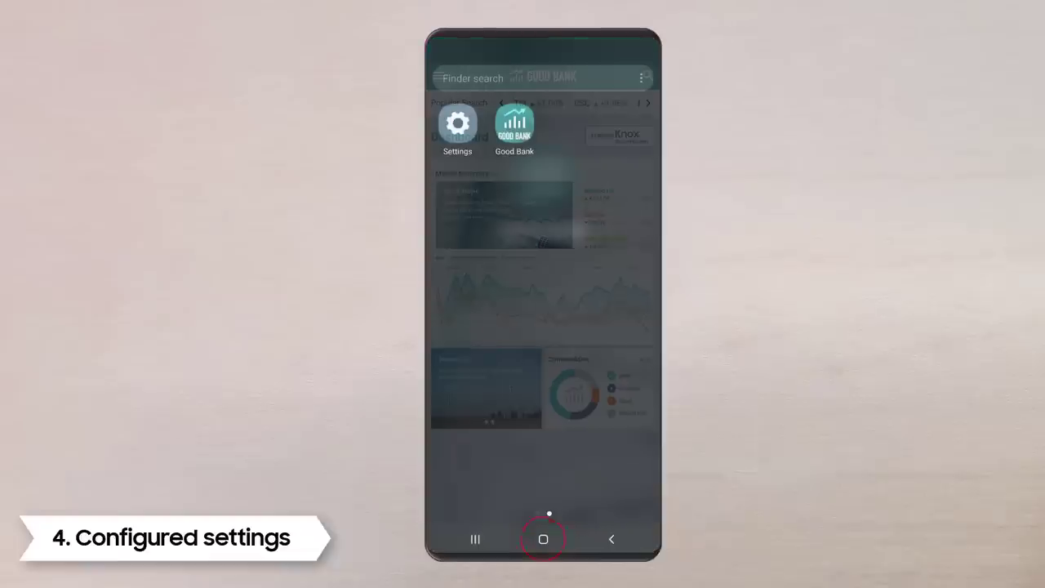
From the home screen, attempt to launch Camera with the side key and see it blocked by security policy.
{"action": "left_click", "coordinate": [542, 539]}
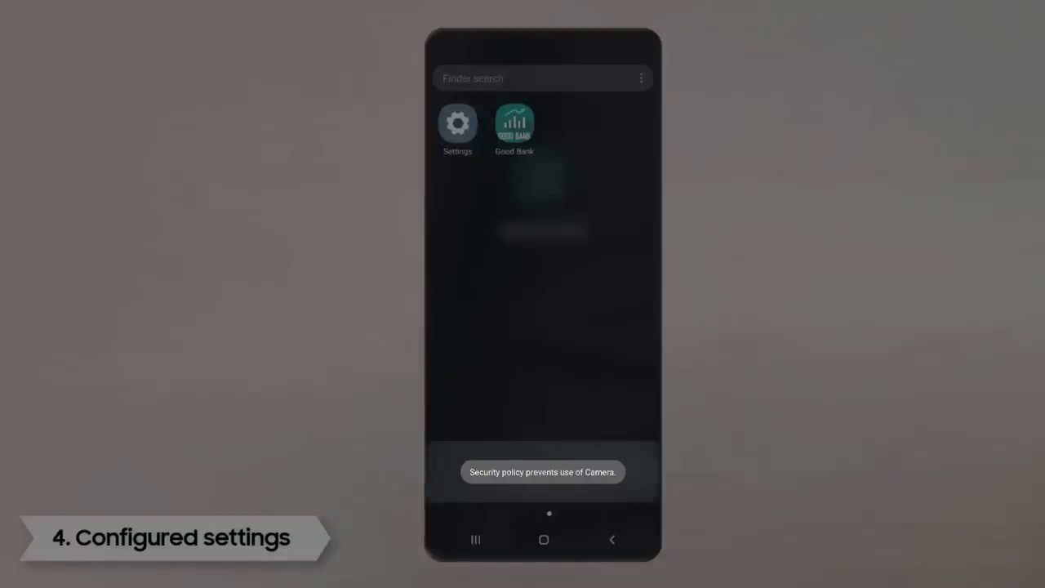
{"action": "key", "text": "POWER"}
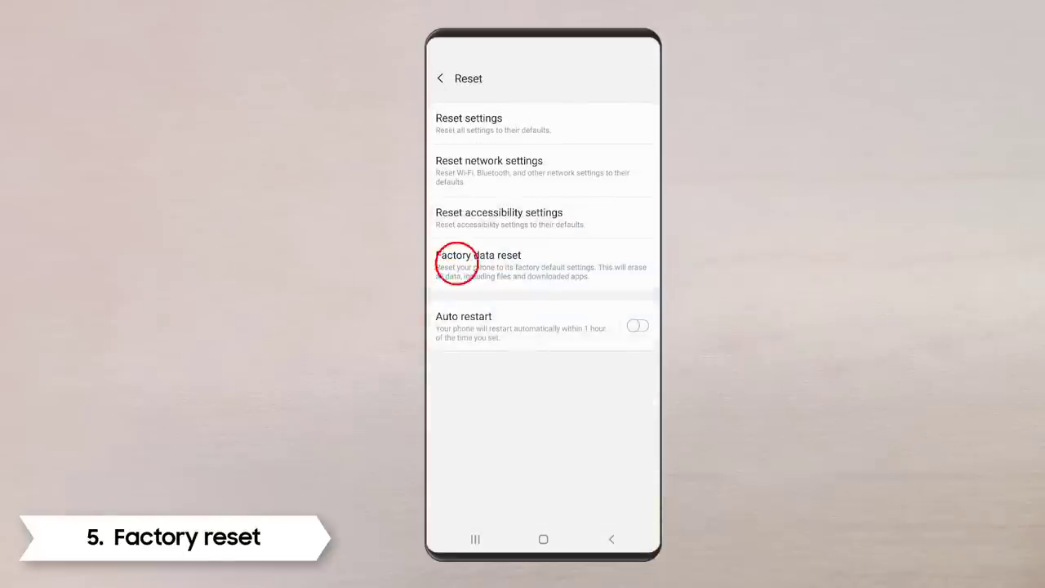
Factory data reset the phone and begin setup again after reboot.
{"action": "left_click", "coordinate": [477, 255]}
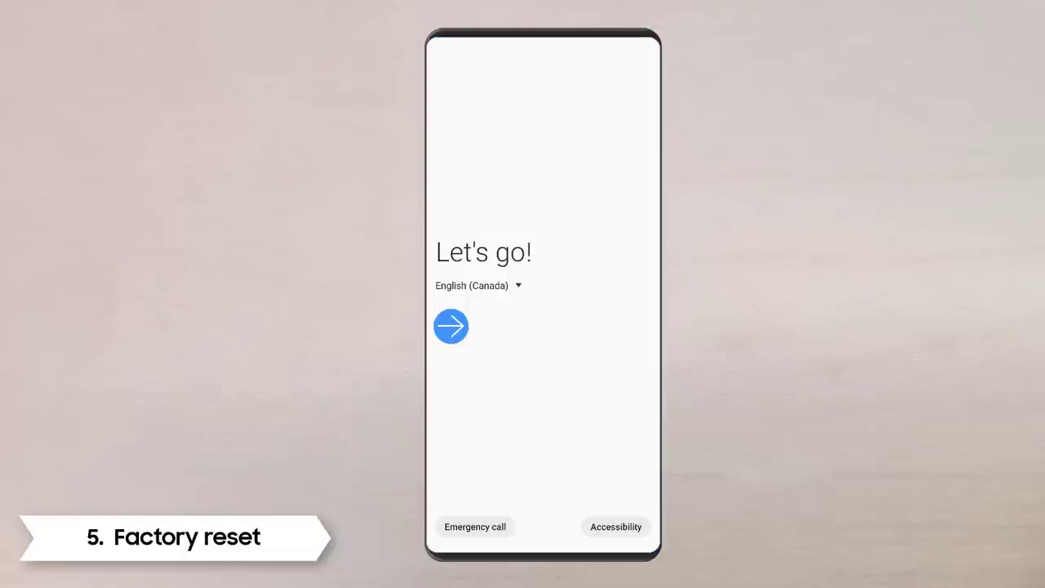
{"action": "left_click", "coordinate": [451, 326]}
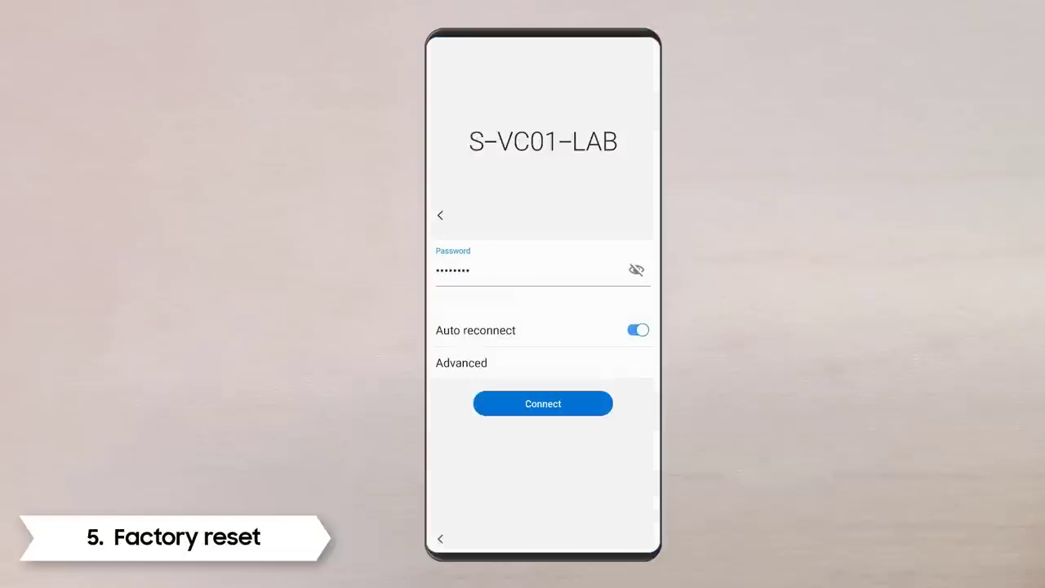
Rejoin S-VC01-LAB Wi-Fi and continue past the accepted terms to GoodBank's Knox notice.
{"action": "left_click", "coordinate": [542, 404]}
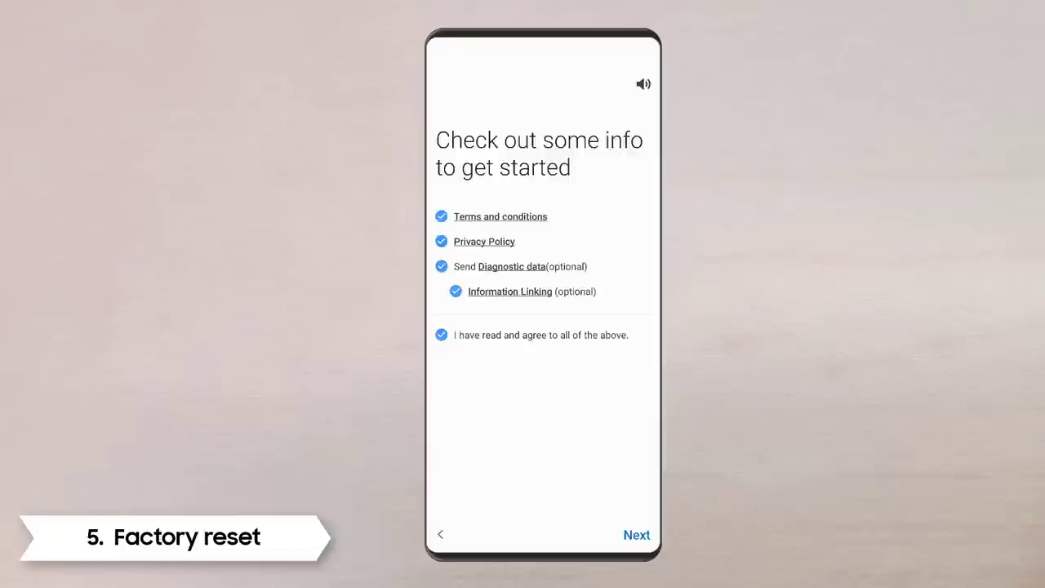
{"action": "left_click", "coordinate": [637, 535]}
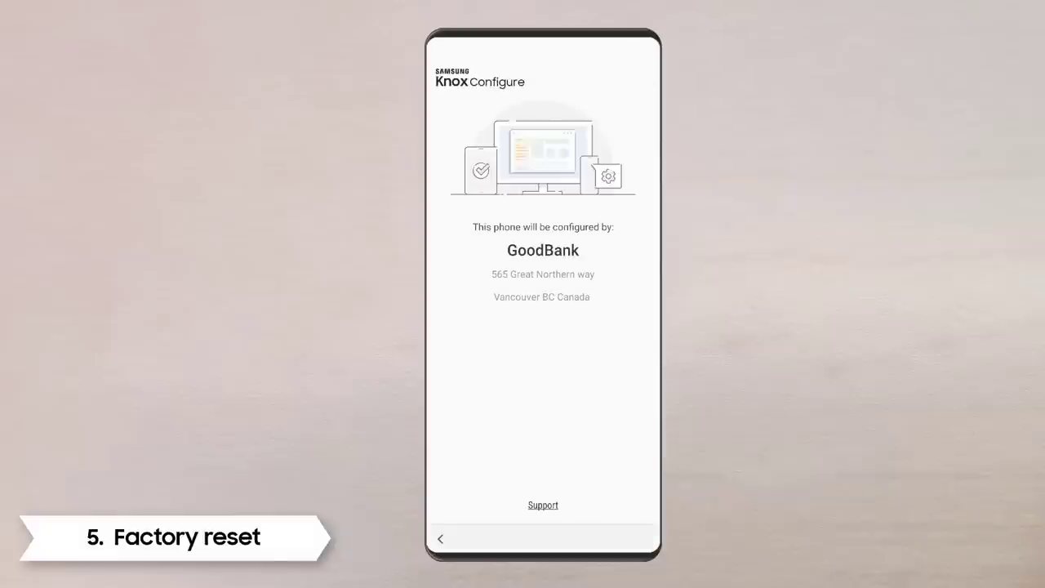